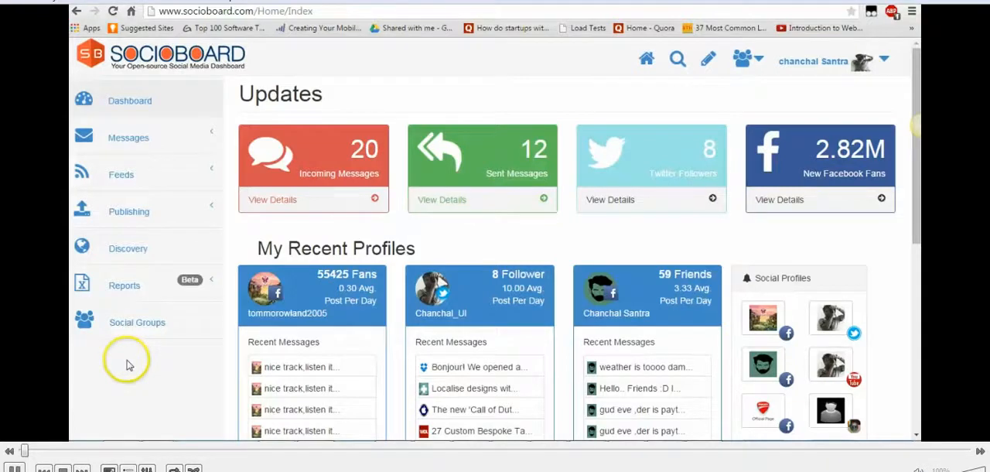
Open Social Groups, expand the Facebook account and open the Design (UI/UX) group feed.
left_click(137, 322)
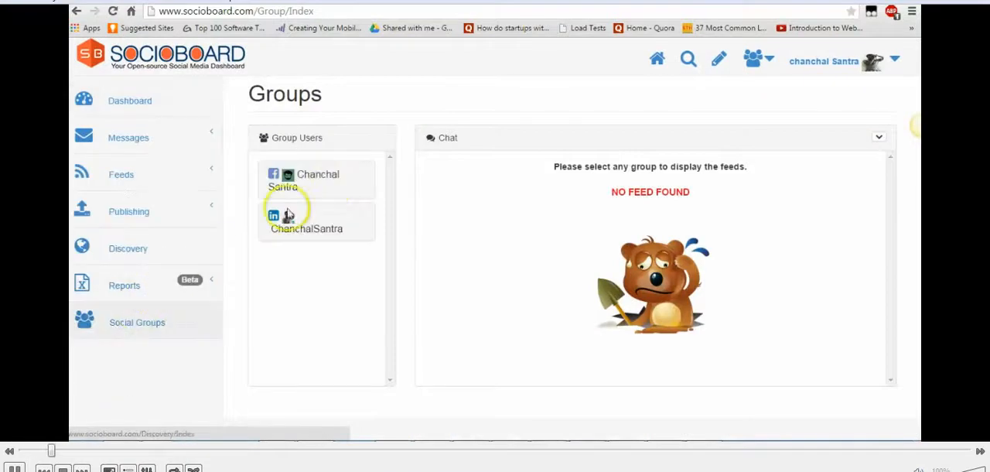
left_click(306, 220)
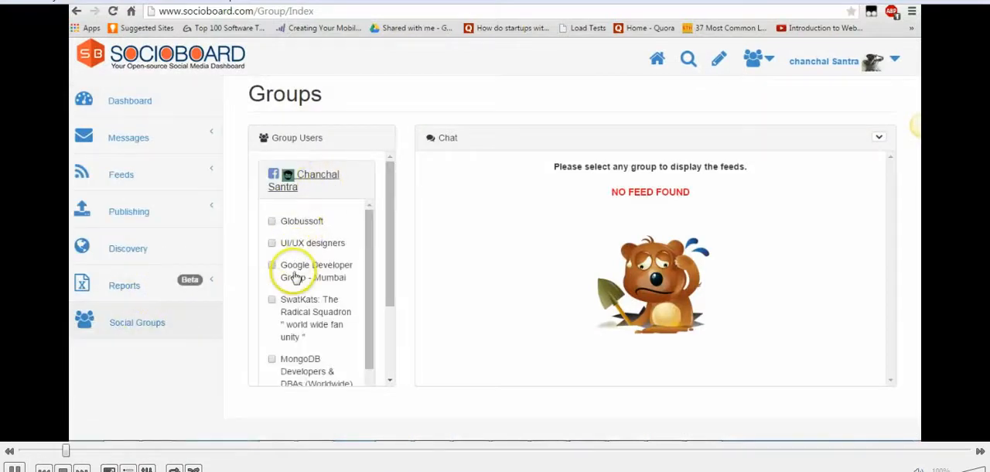
mouse_move(296, 271)
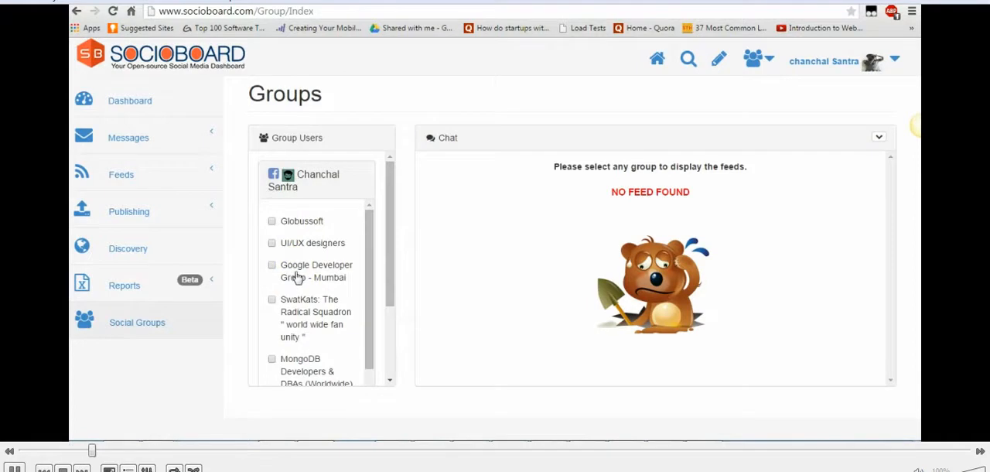
scroll("down", 3)
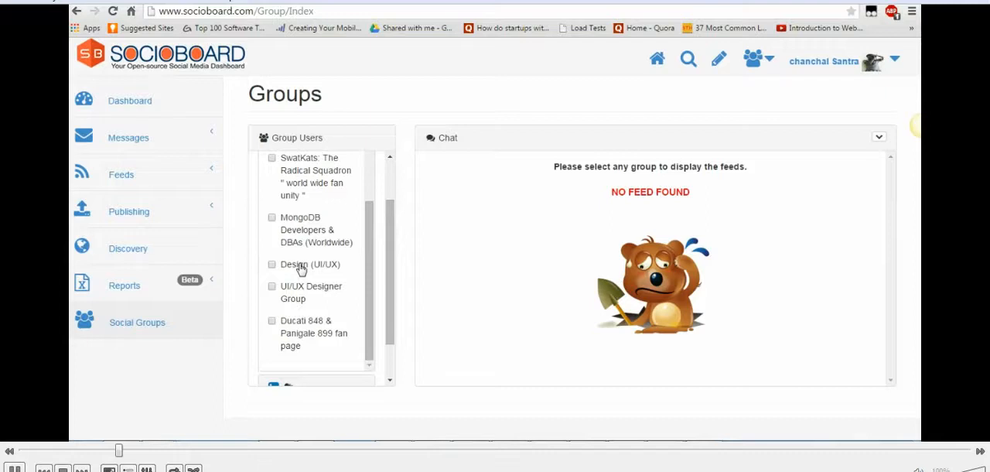
left_click(309, 264)
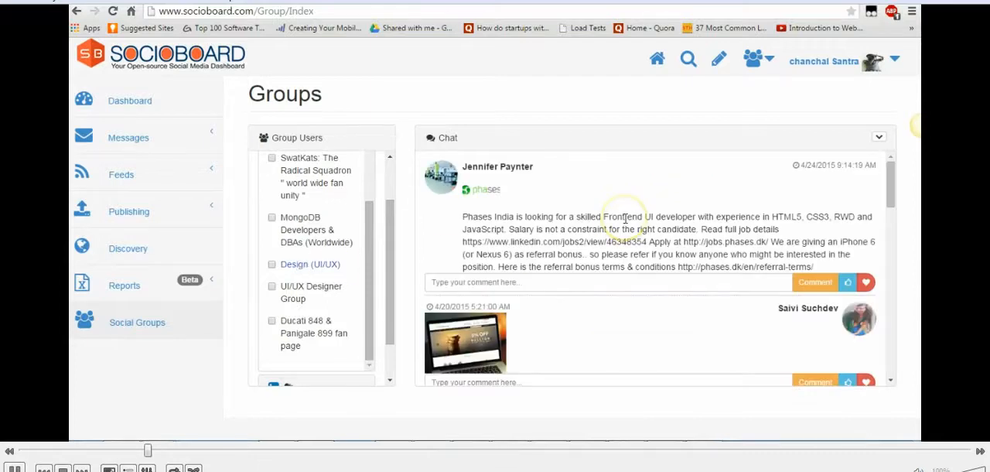
scroll("down", 3)
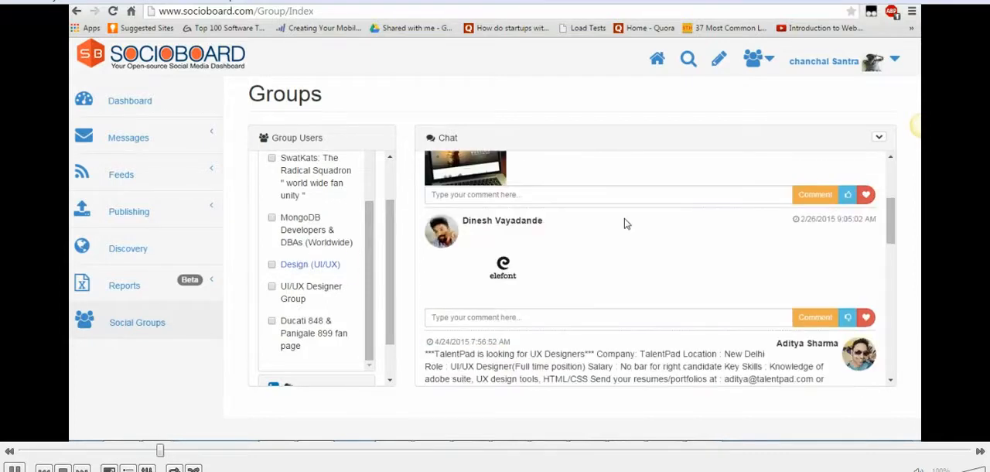
scroll("down", 3)
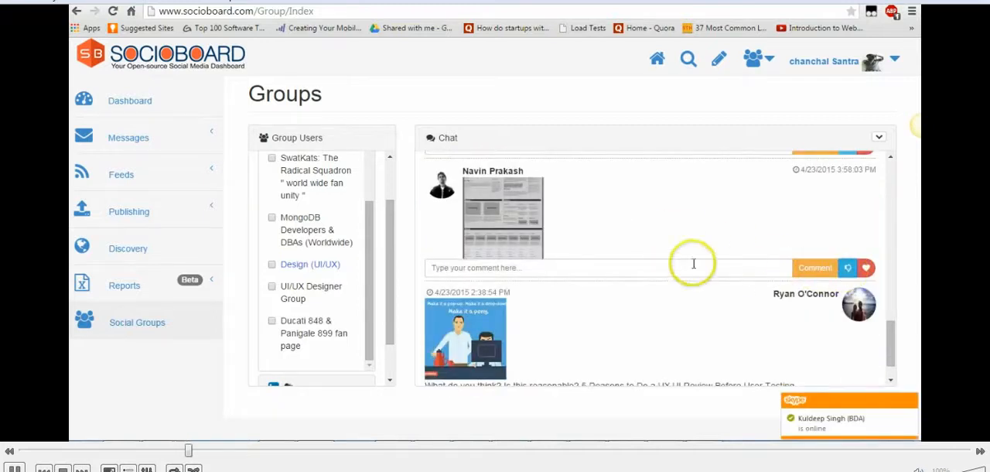
left_click(866, 268)
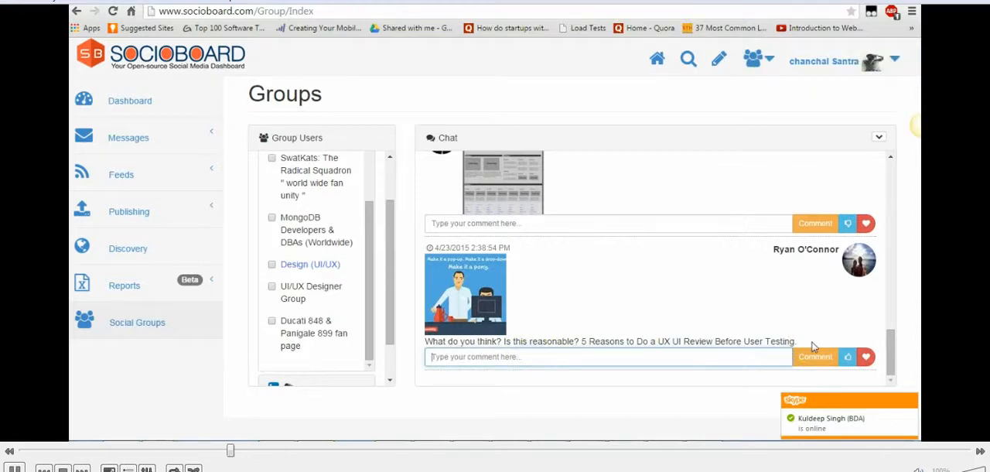
type("yes ofcourse")
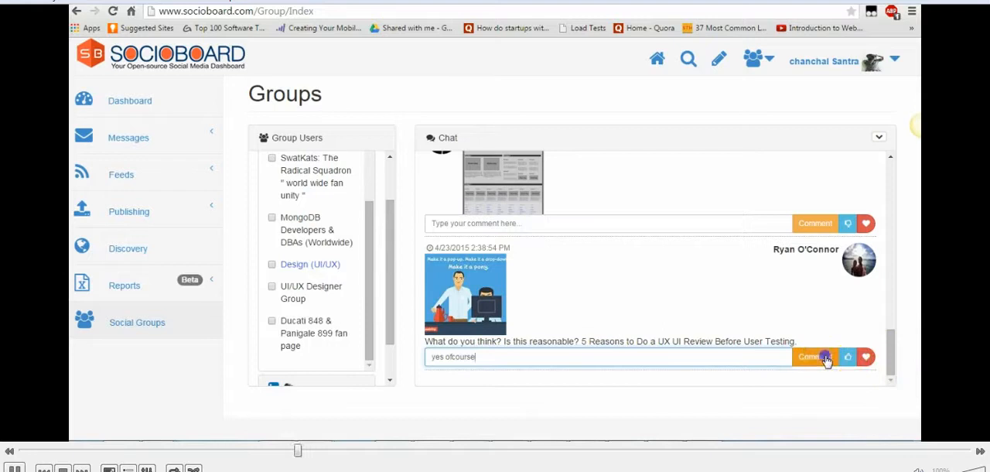
left_click(815, 356)
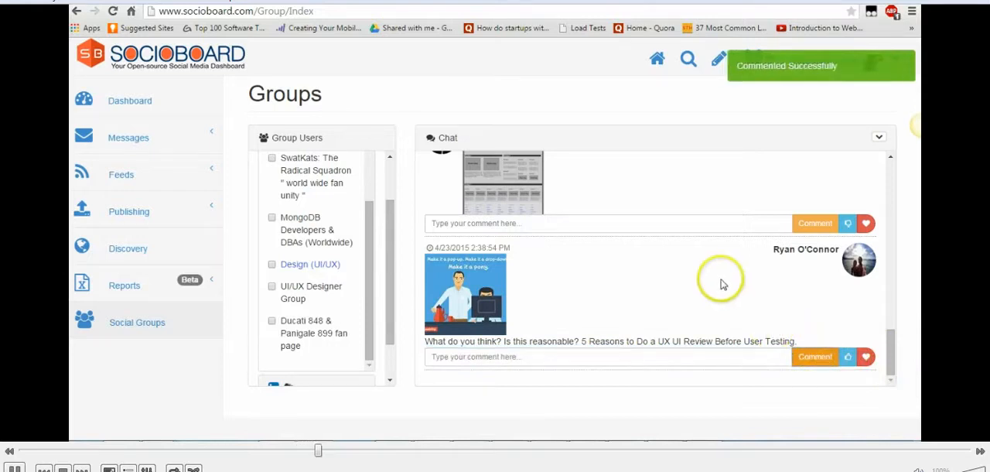
mouse_move(272, 292)
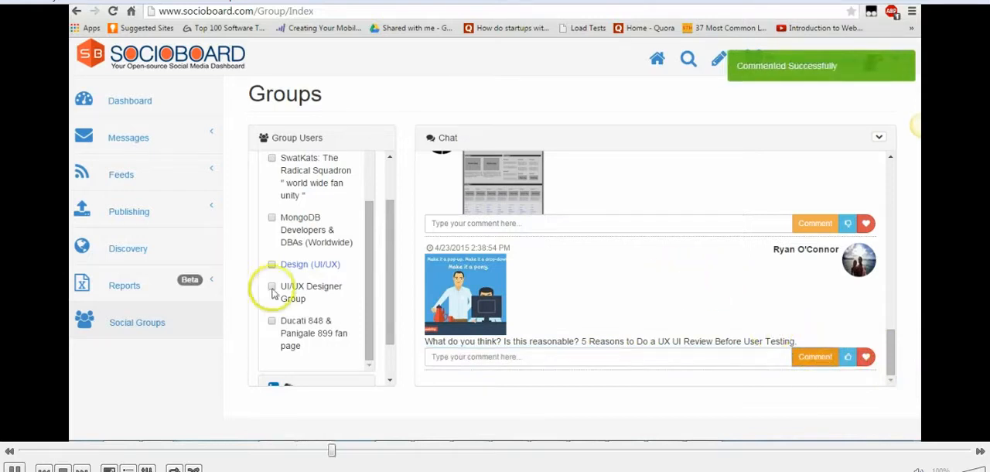
Tick the Design (UI/UX) and UI/UX Responsive Web Design groups for a group post.
left_click(272, 264)
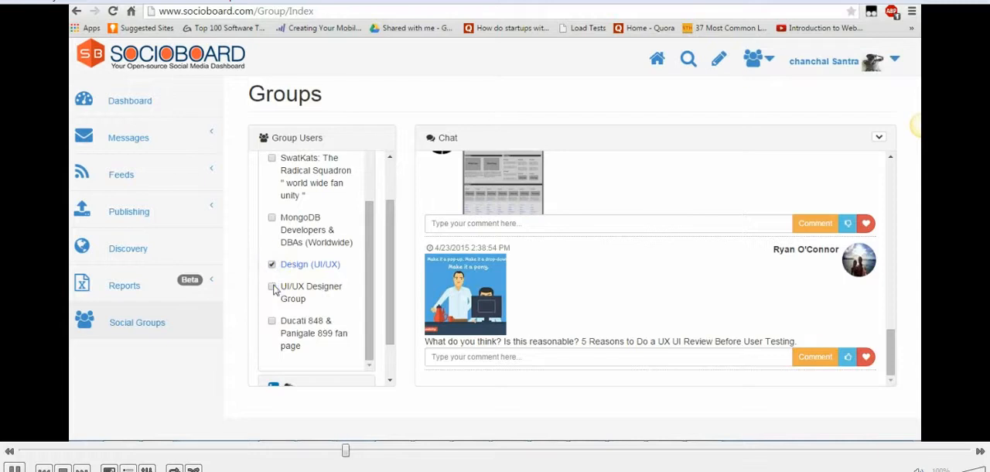
scroll("down", 3)
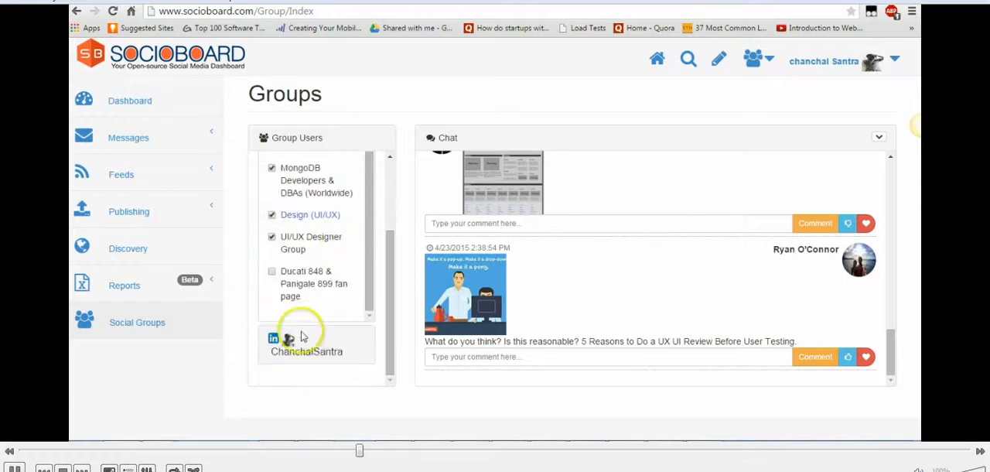
scroll("down", 3)
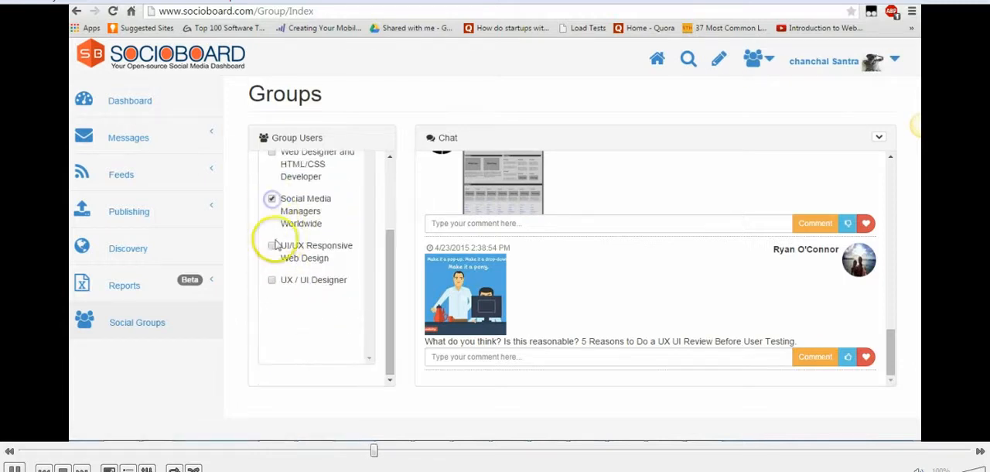
left_click(271, 245)
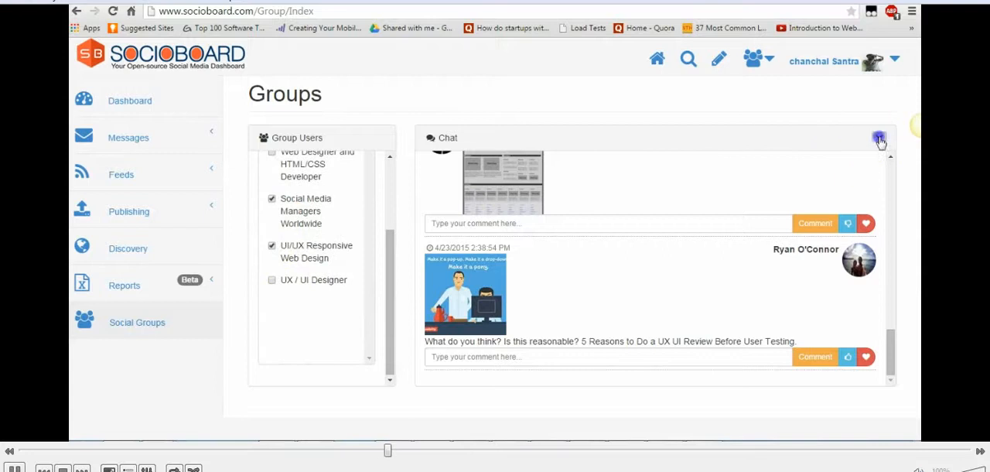
left_click(879, 140)
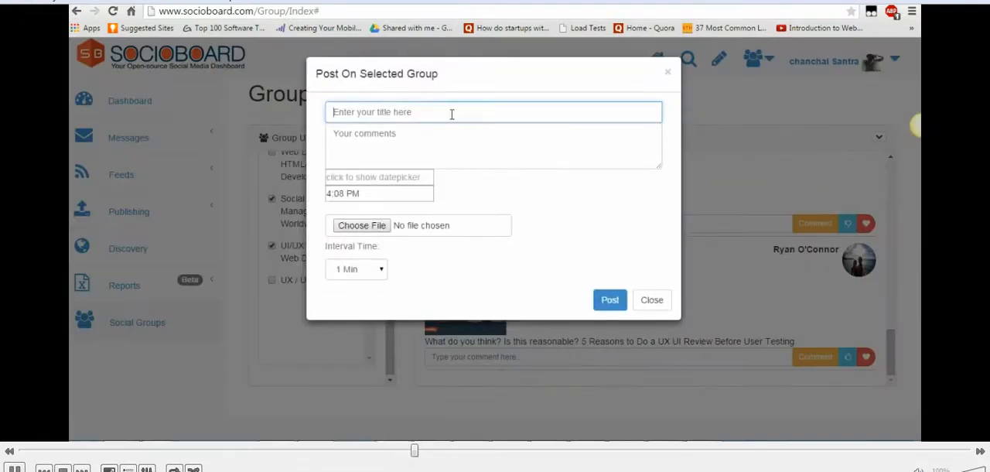
Write the post message 'hi Floks' and 'i need to know about UI/UX tools'.
type("hi Floks")
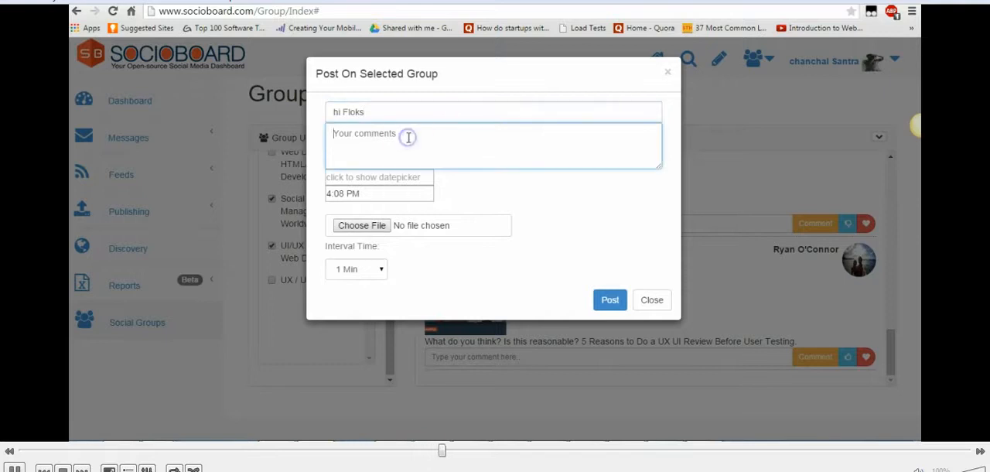
type("i need to know")
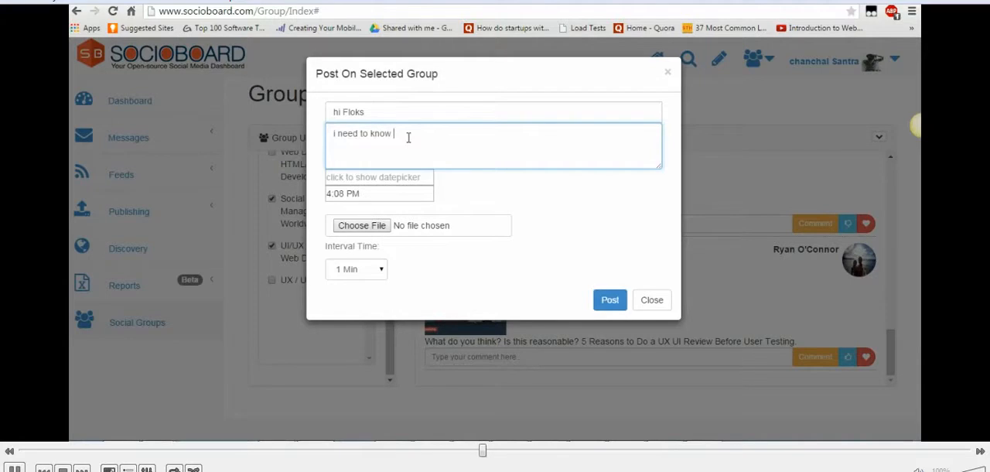
type("about")
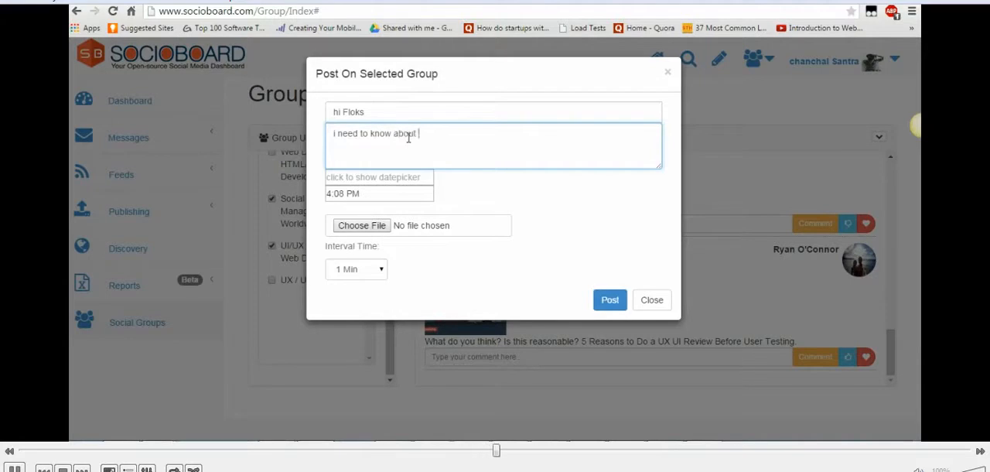
type("UI")
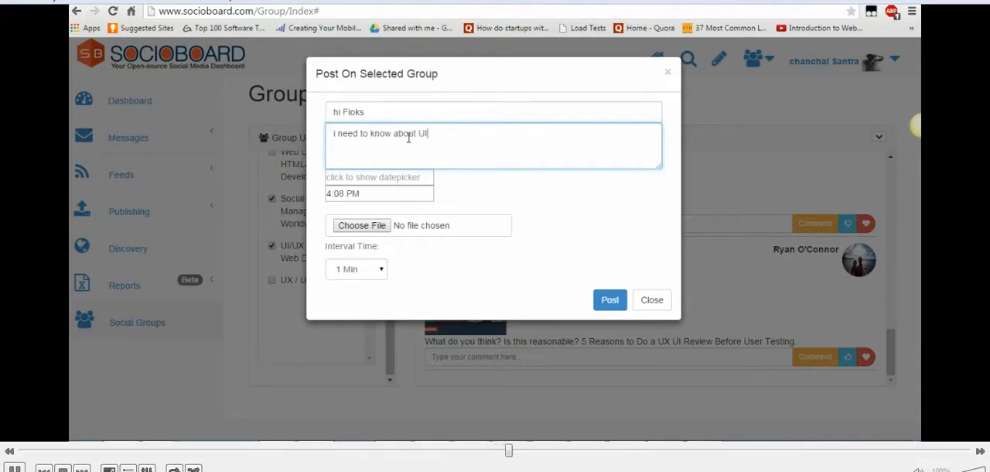
type("/UX")
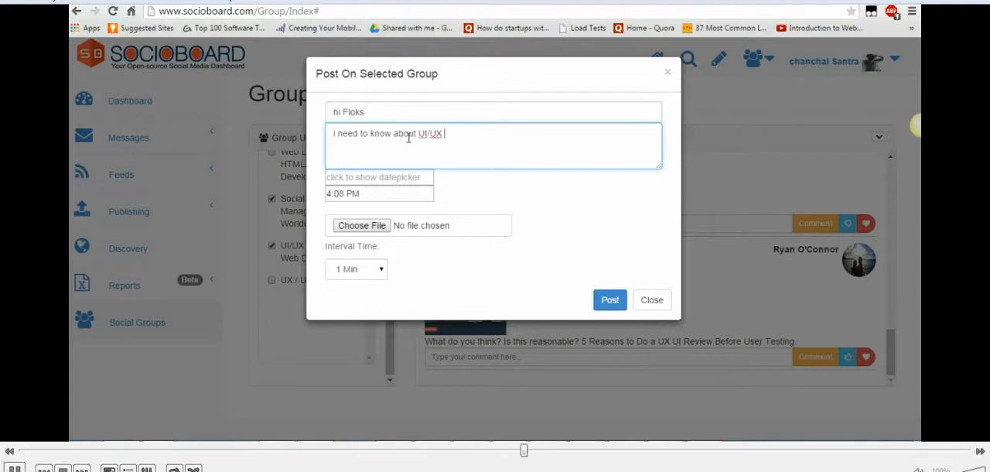
type("tools")
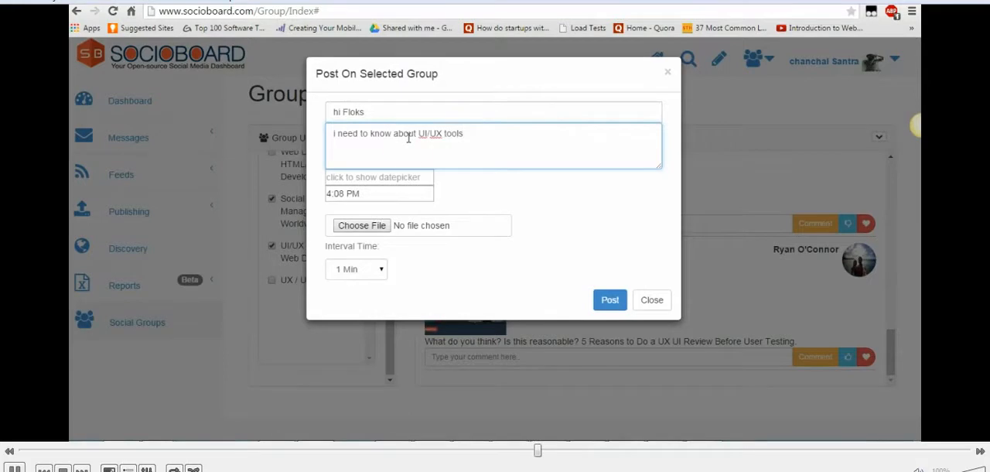
Schedule the post for 2015/04/24 at 4:11 PM and begin attaching an image.
left_click(379, 177)
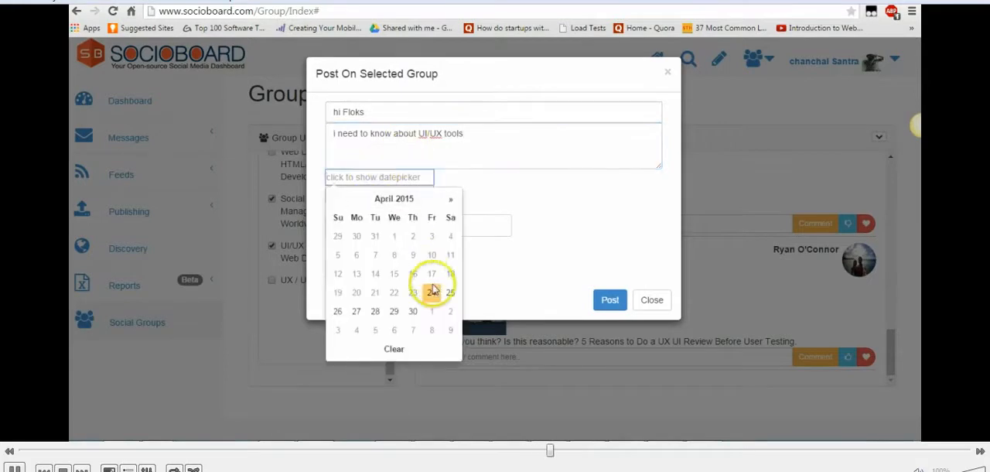
left_click(431, 291)
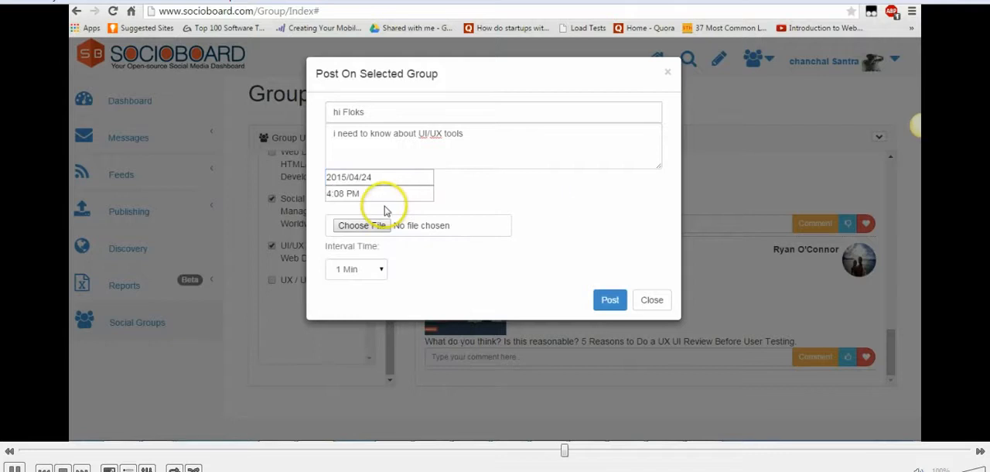
double_click(338, 193)
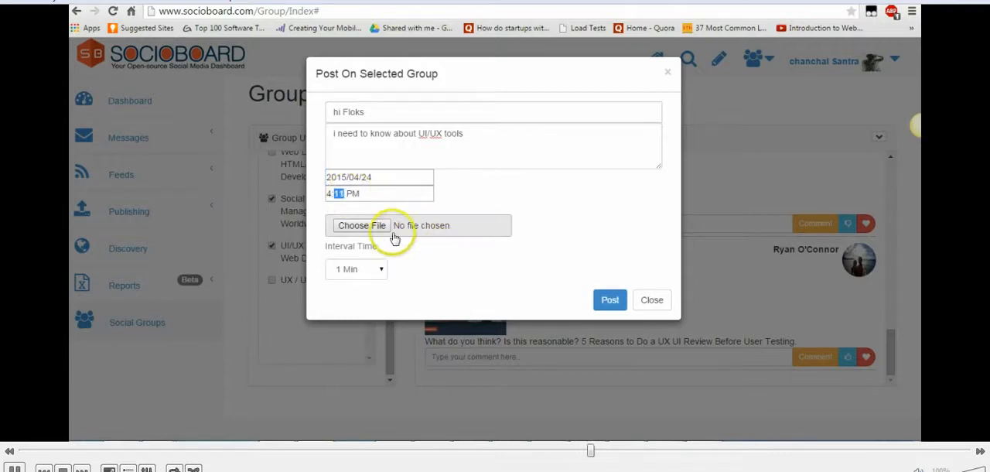
left_click(361, 225)
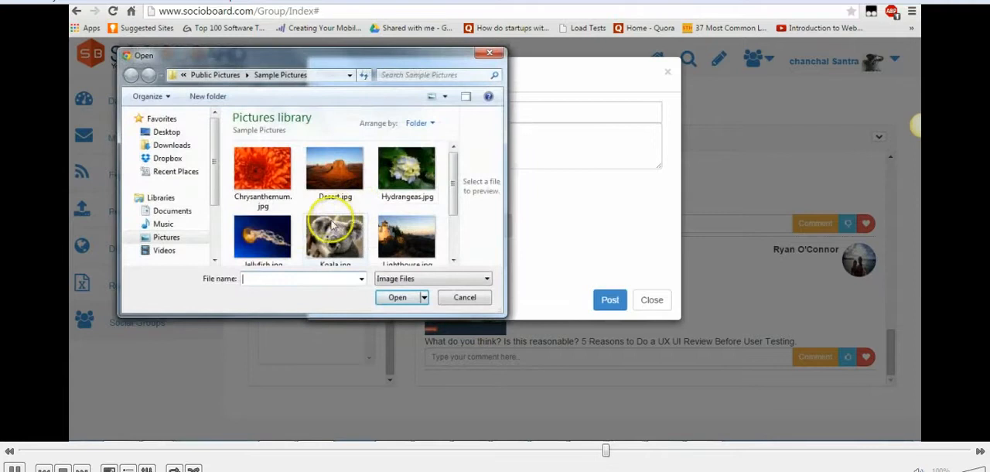
Attach Koala.jpg, set a 3 Min interval and post to the selected groups.
left_click(397, 297)
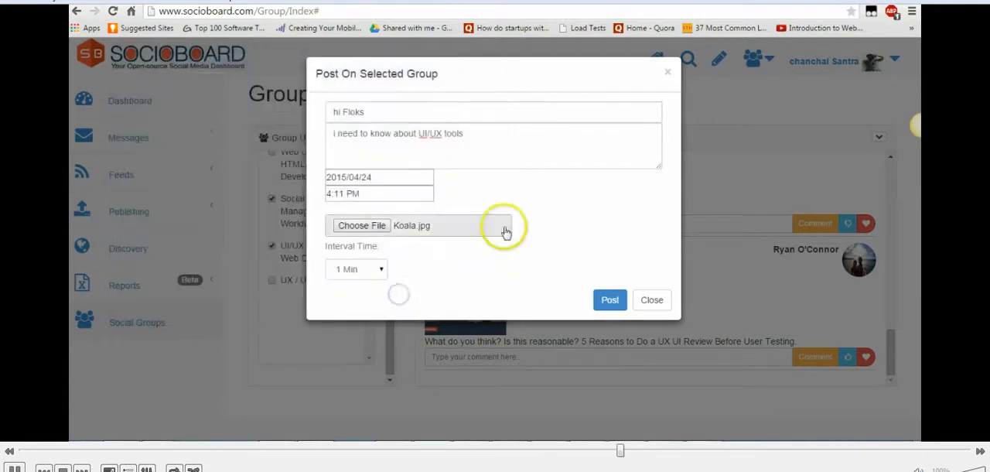
left_click(356, 269)
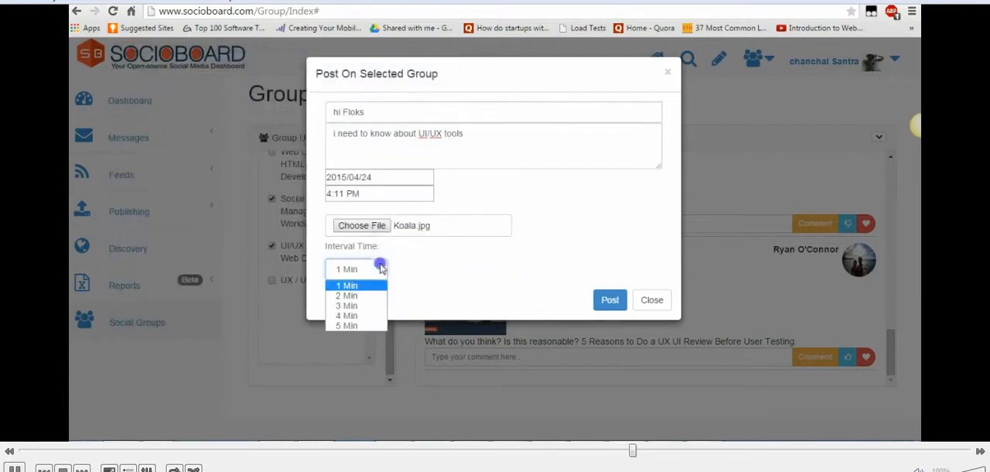
mouse_move(356, 305)
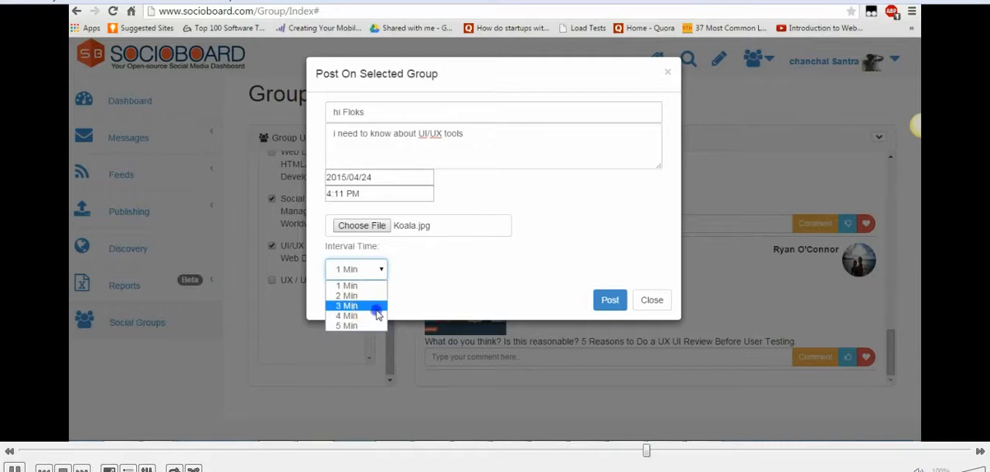
left_click(346, 305)
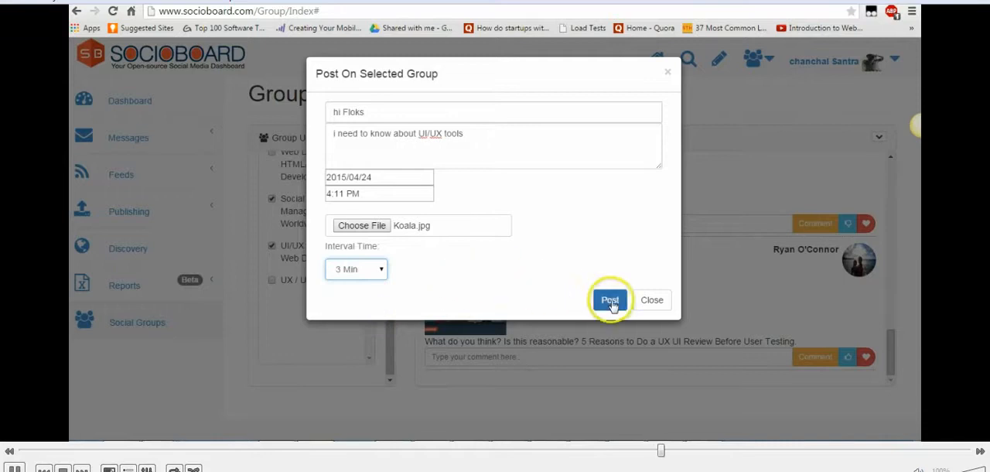
left_click(610, 300)
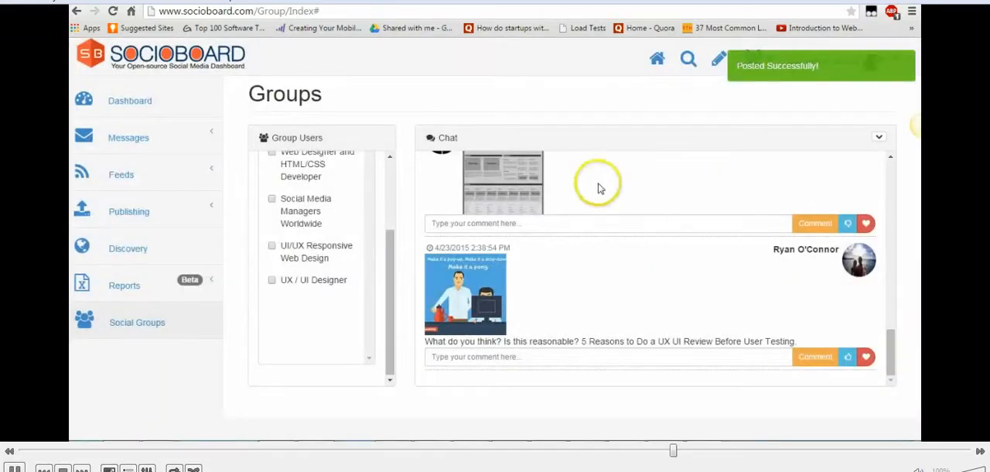
scroll("up", 3)
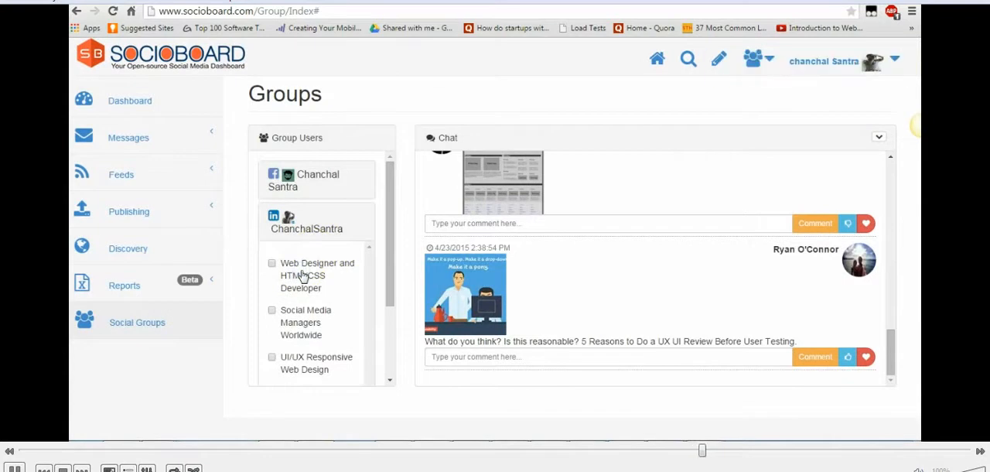
mouse_move(309, 269)
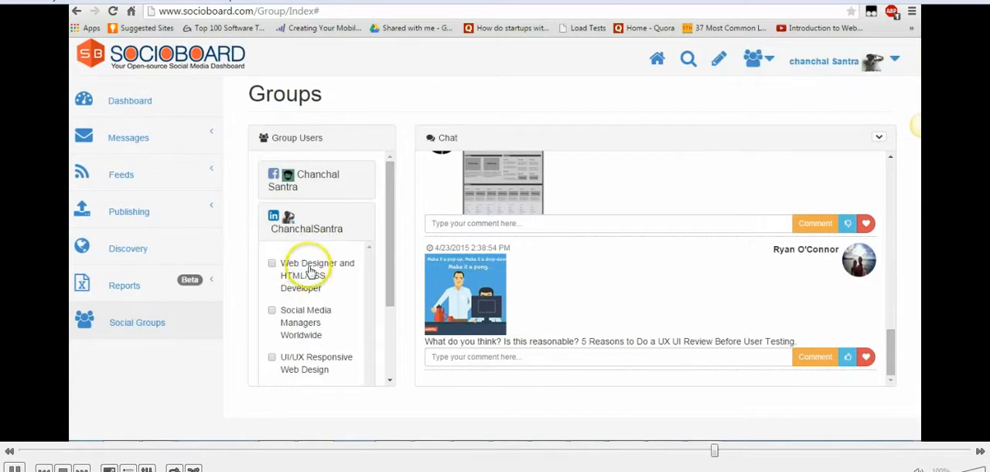
mouse_move(303, 322)
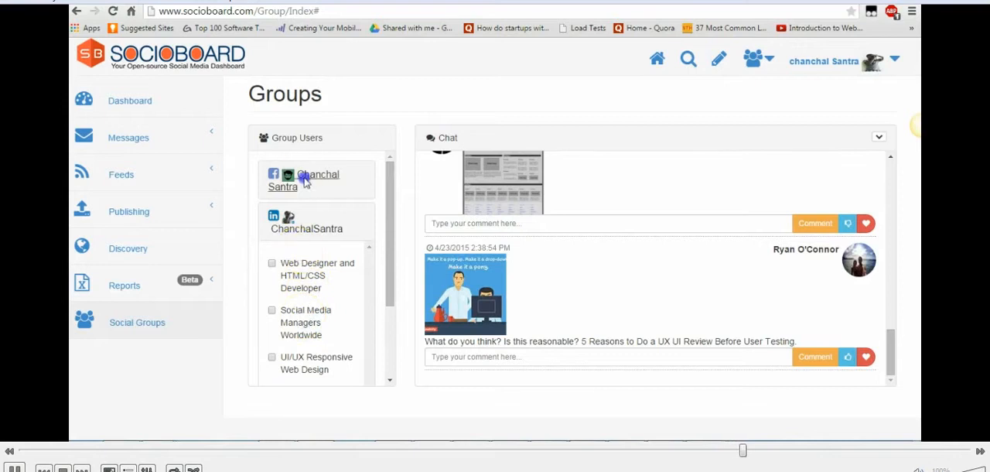
Scroll the Facebook groups feed and start a comment on a group post.
scroll("down", 3)
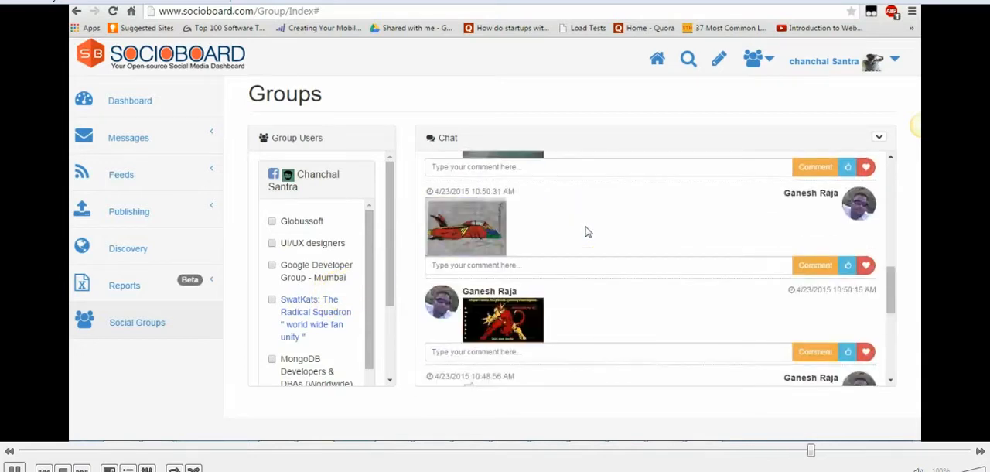
left_click(878, 136)
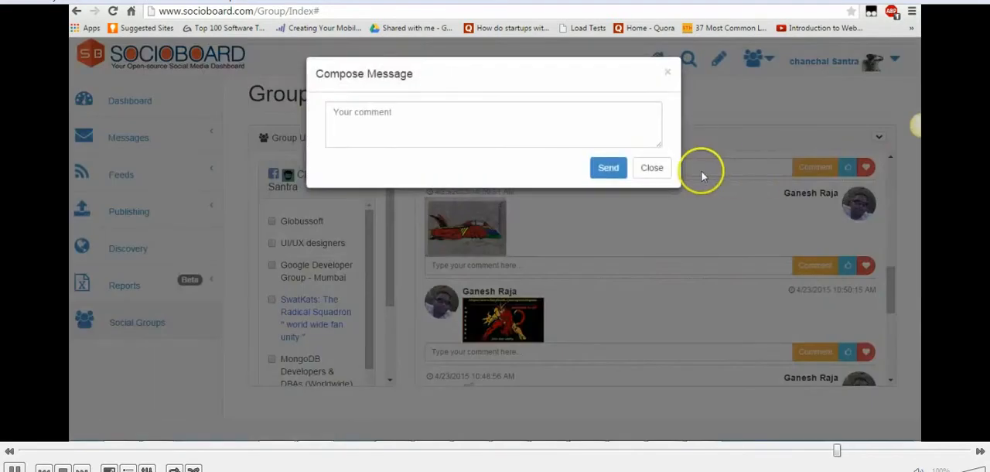
Type and send the comment 'hello' in the Compose Message form, fixing a typo.
left_click(493, 124)
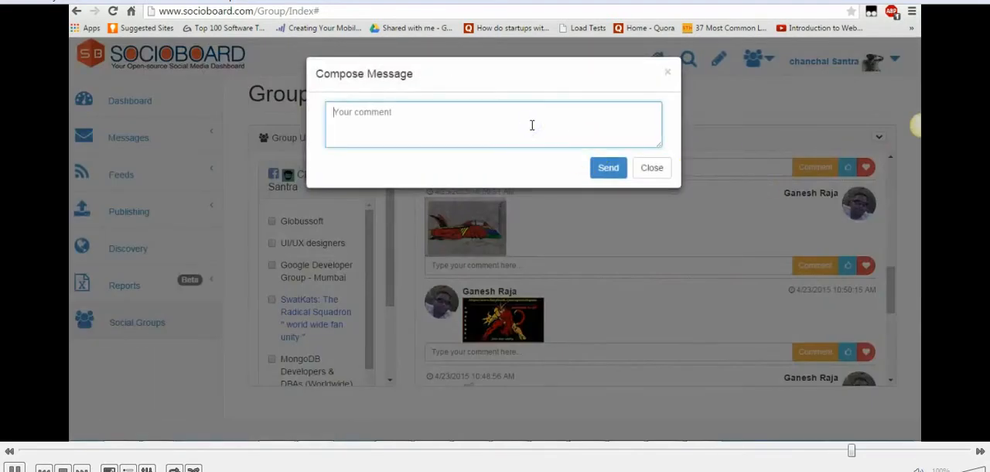
type("he")
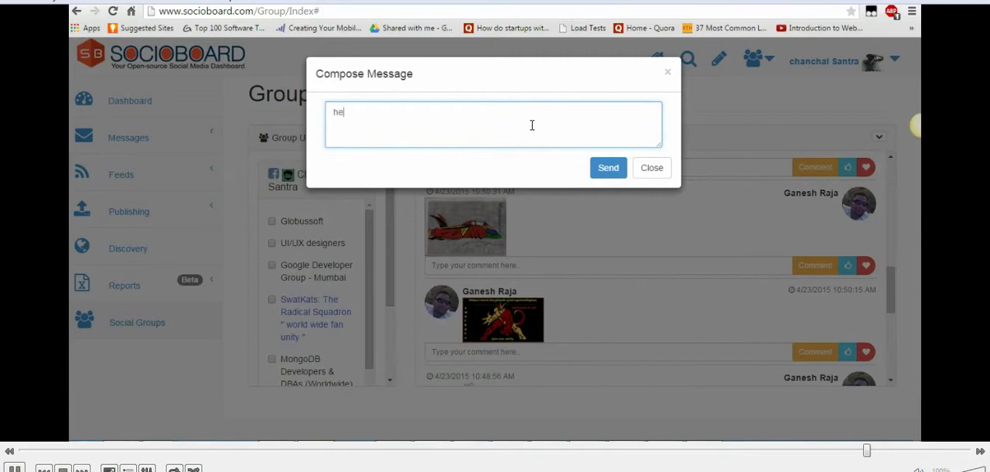
key("Backspace")
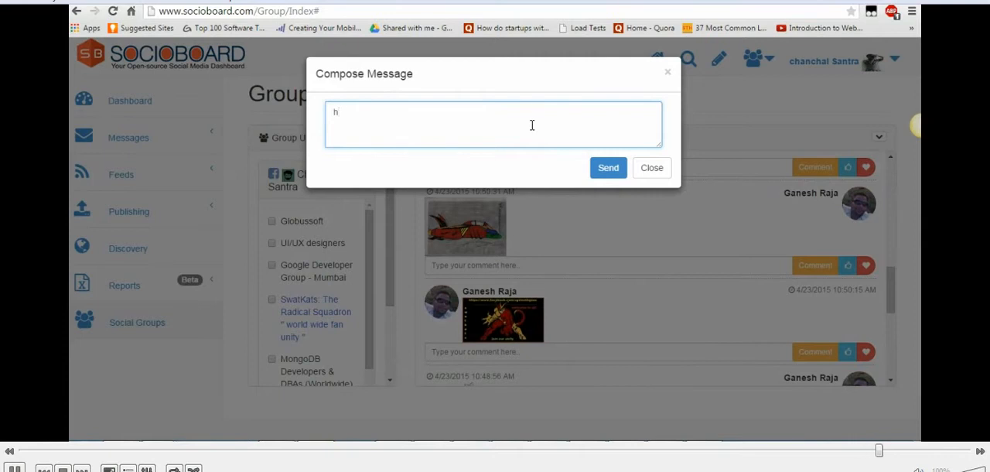
type("ello")
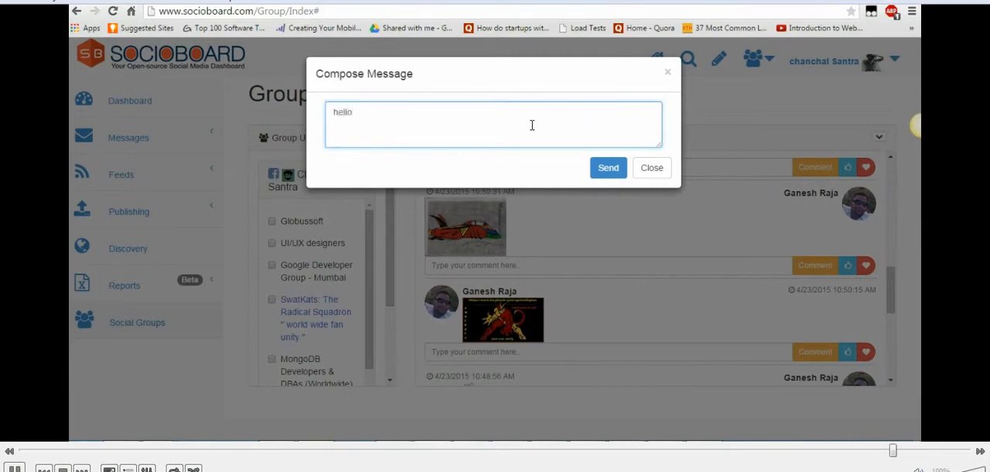
left_click(607, 167)
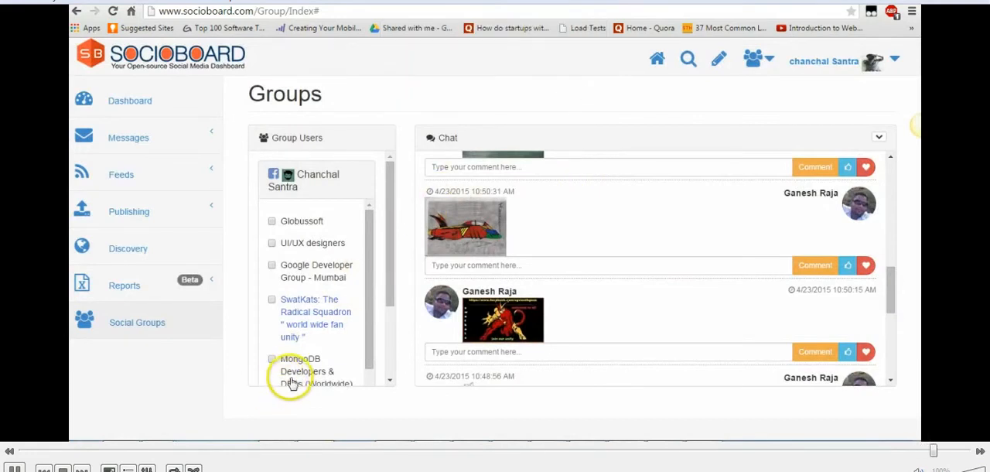
scroll("down", 3)
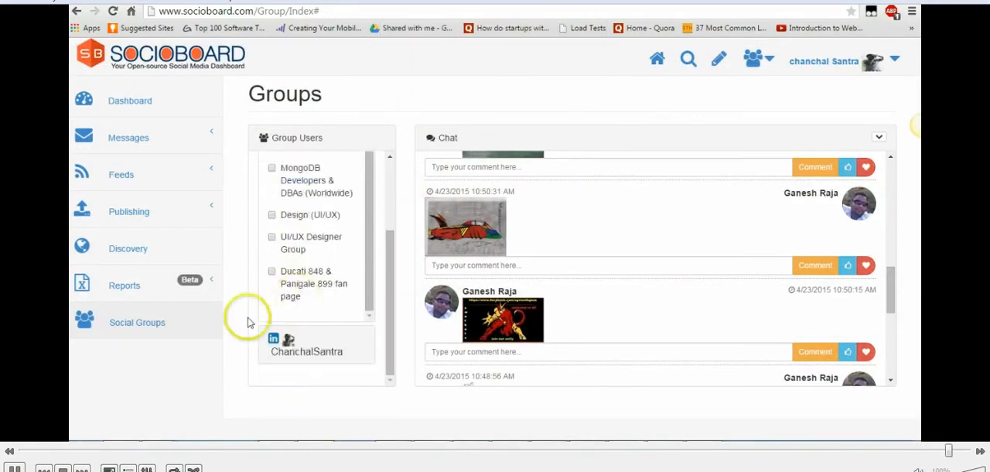